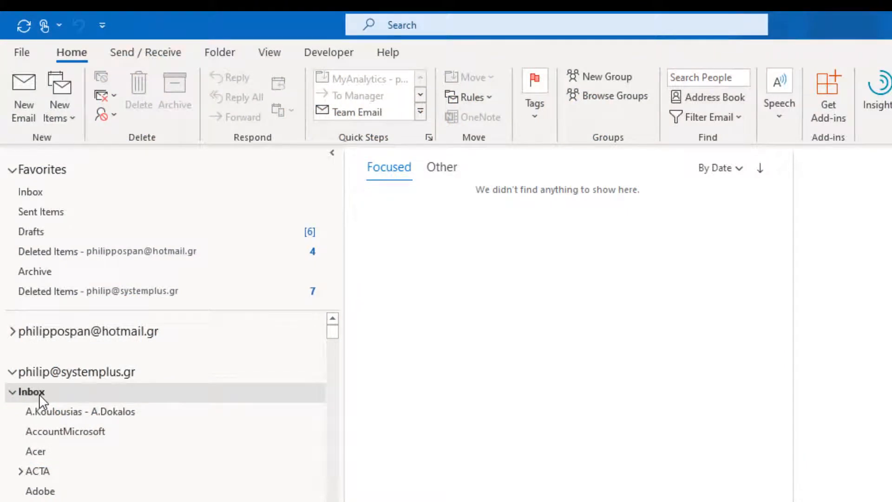
- Start a new blank email message from the systemplus mailbox
left_click(23, 97)
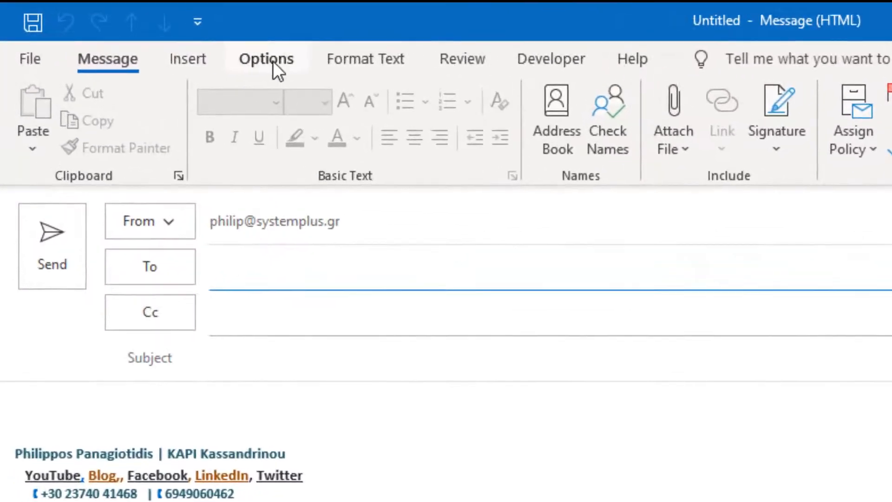
- Show the draft's Options settings for themes, tracking and encryption
left_click(266, 59)
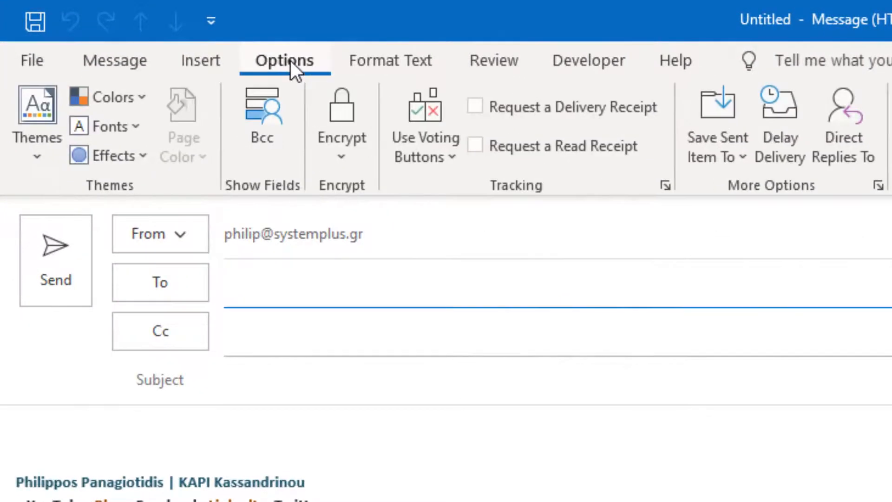
mouse_move(367, 196)
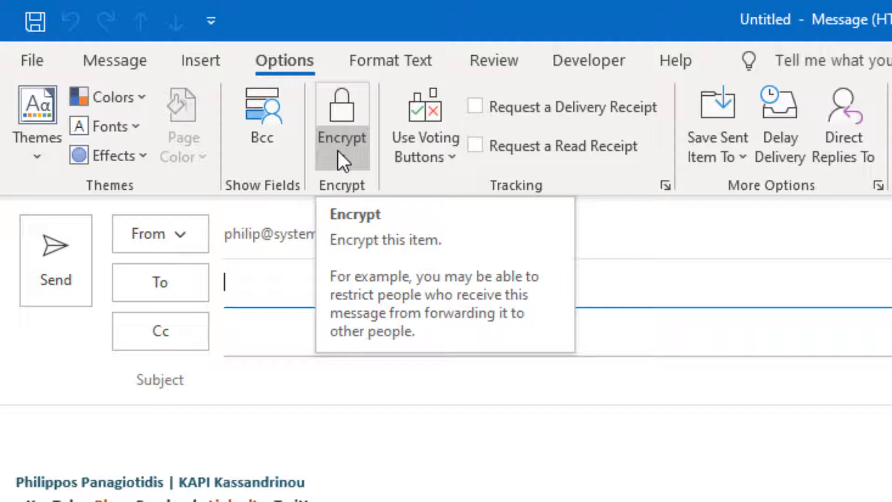
- List the Encrypt permission choices: Encrypt-Only, Do Not Forward, Confidential, Privacy
left_click(342, 119)
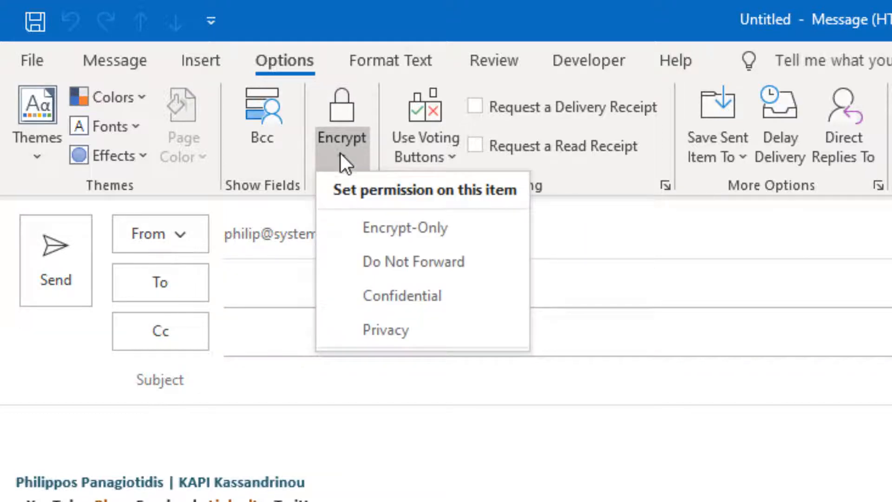
mouse_move(386, 227)
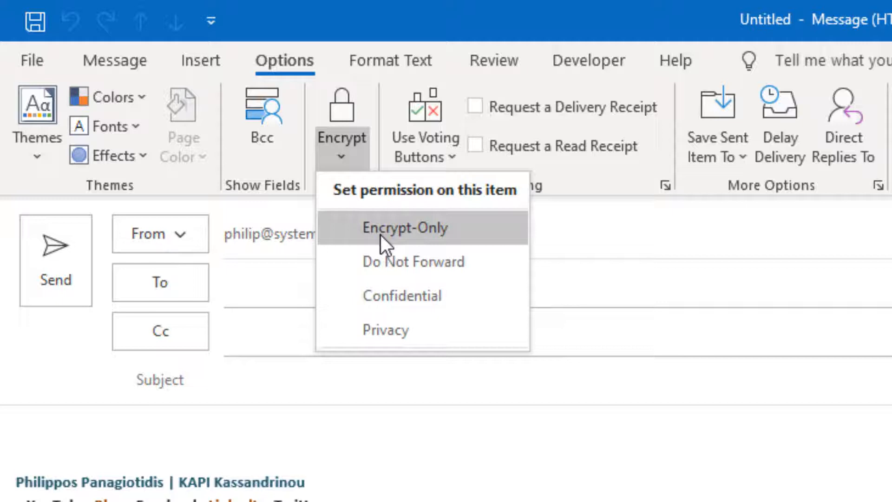
mouse_move(404, 239)
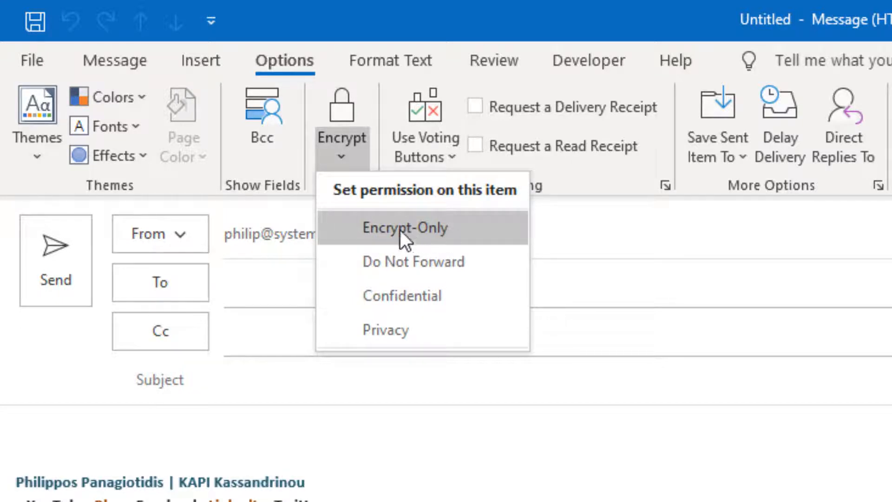
mouse_move(373, 265)
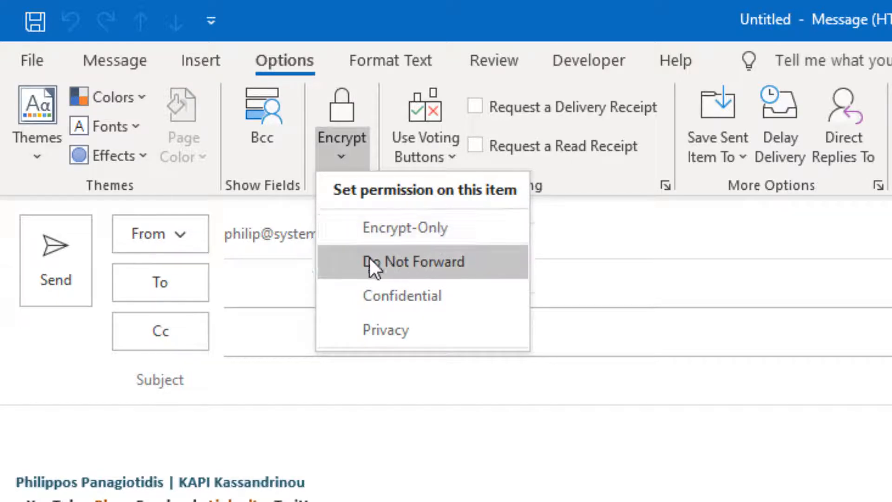
mouse_move(464, 296)
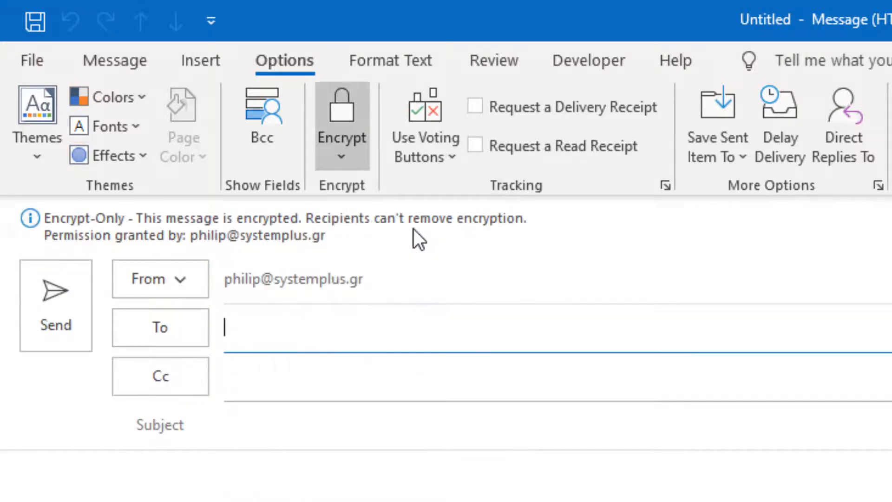
mouse_move(319, 242)
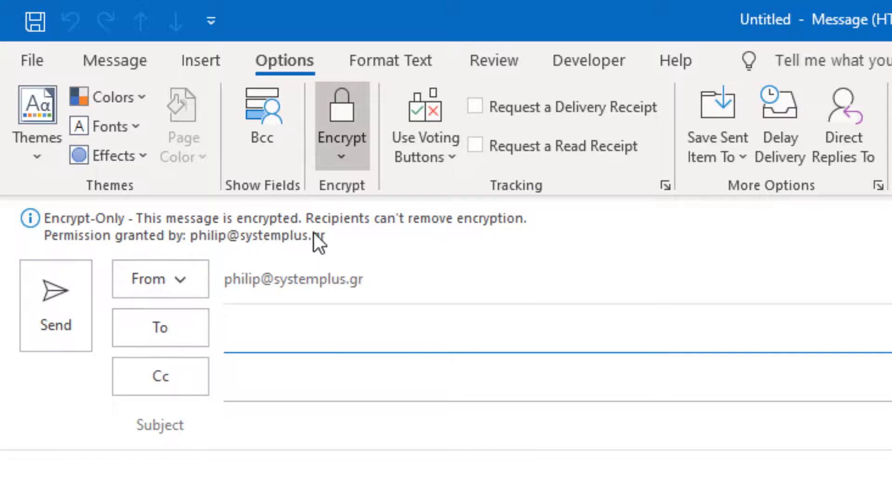
mouse_move(158, 236)
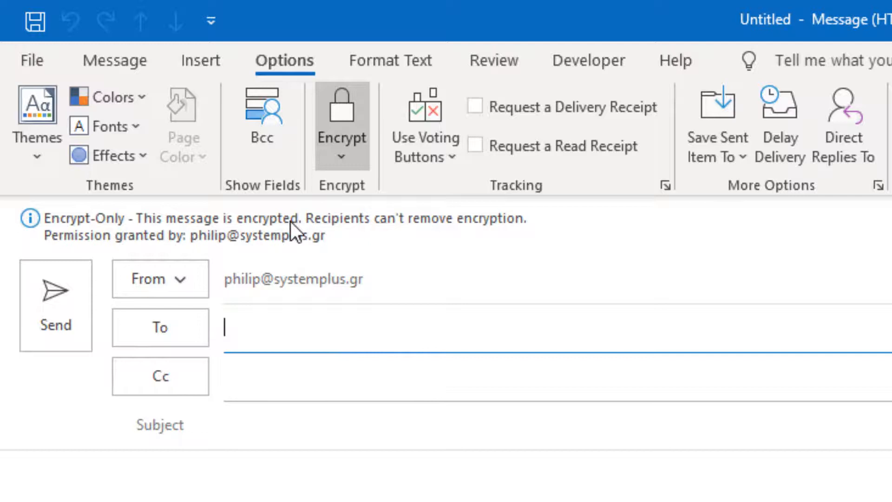
mouse_move(501, 234)
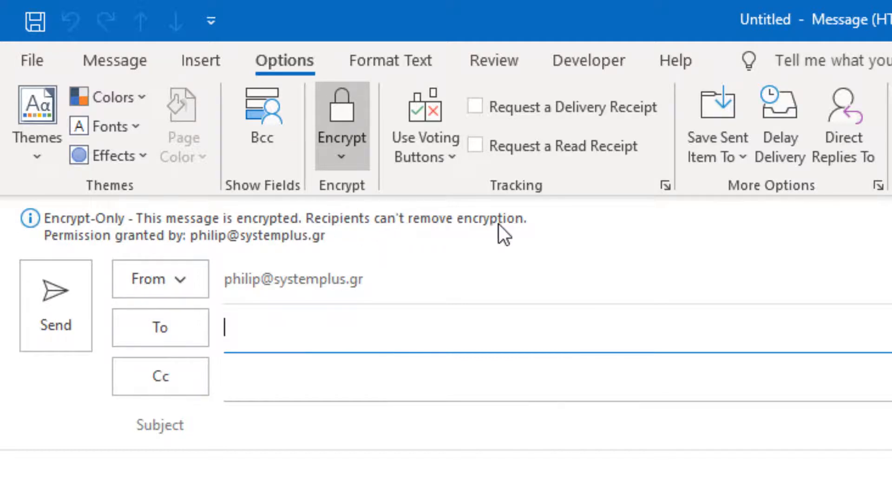
mouse_move(273, 250)
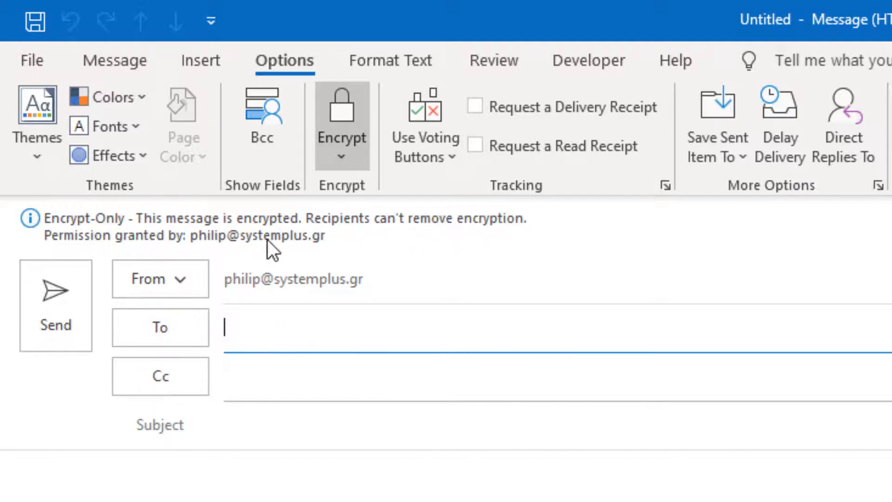
mouse_move(341, 154)
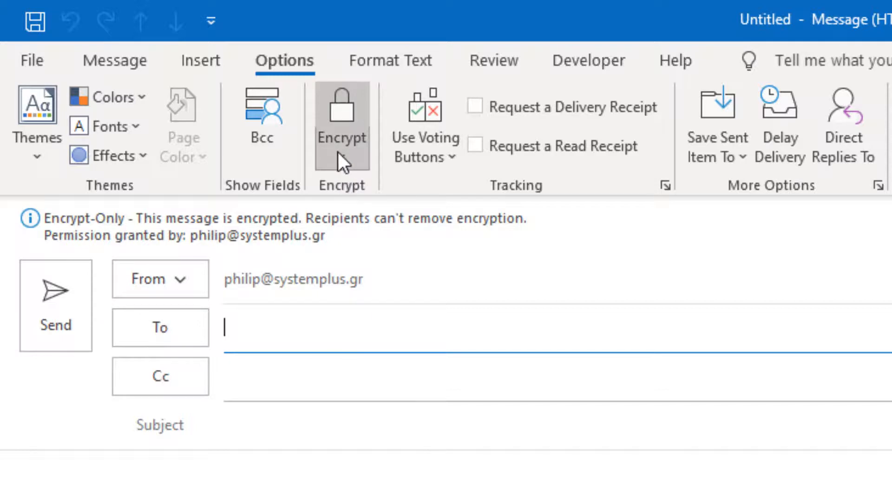
- Reopen the Encrypt permission list to replace Encrypt-Only with Do Not Forward
left_click(341, 117)
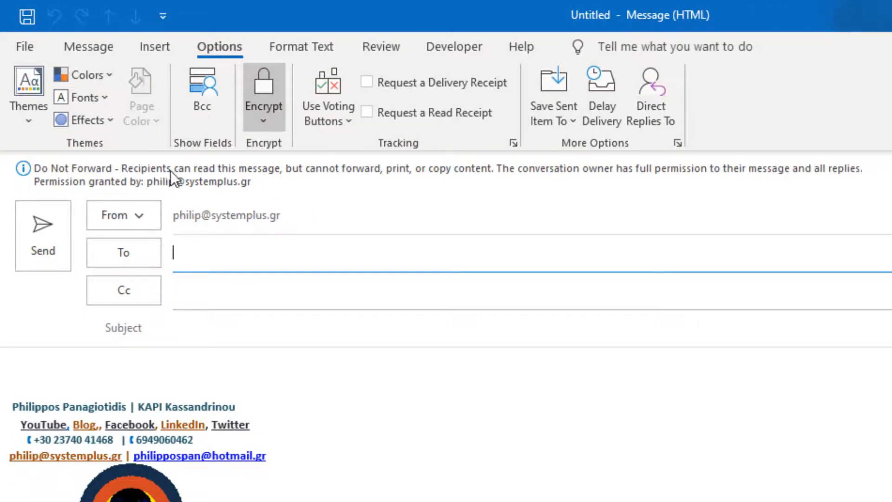
mouse_move(370, 182)
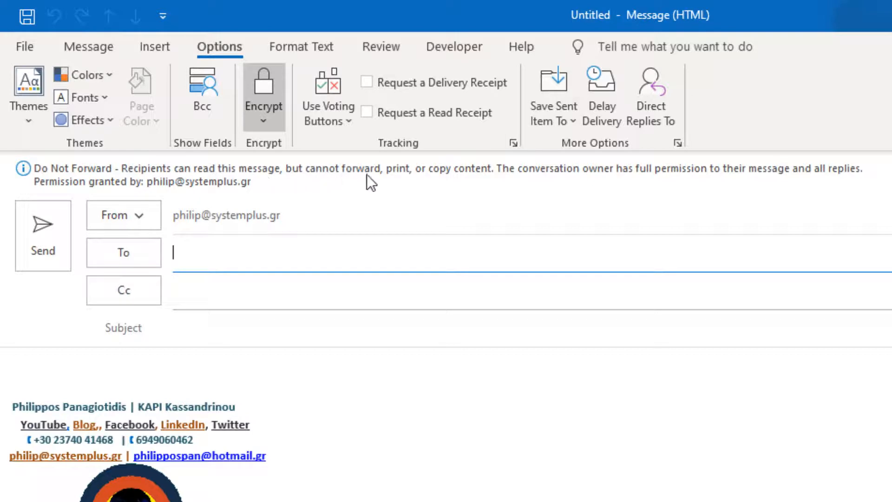
mouse_move(500, 186)
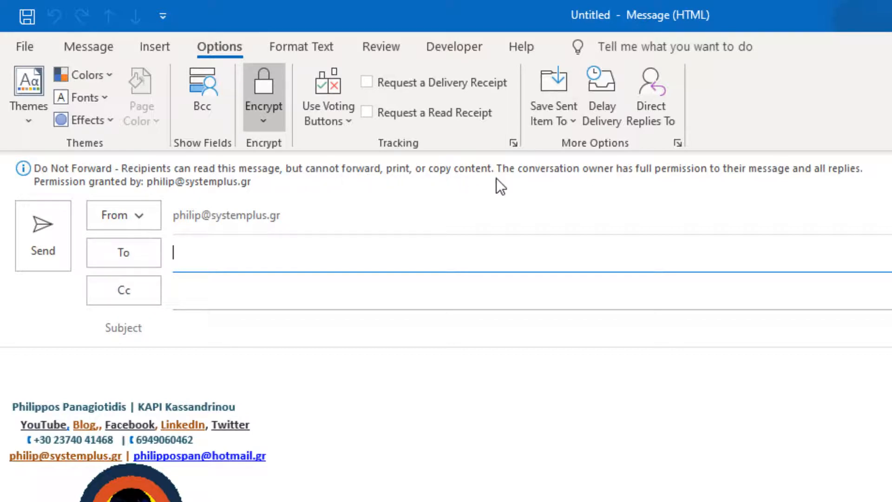
mouse_move(725, 182)
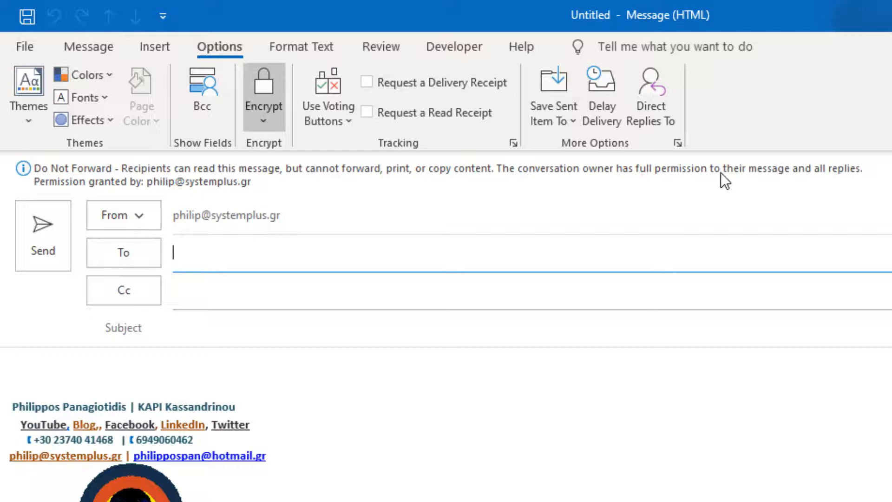
mouse_move(867, 185)
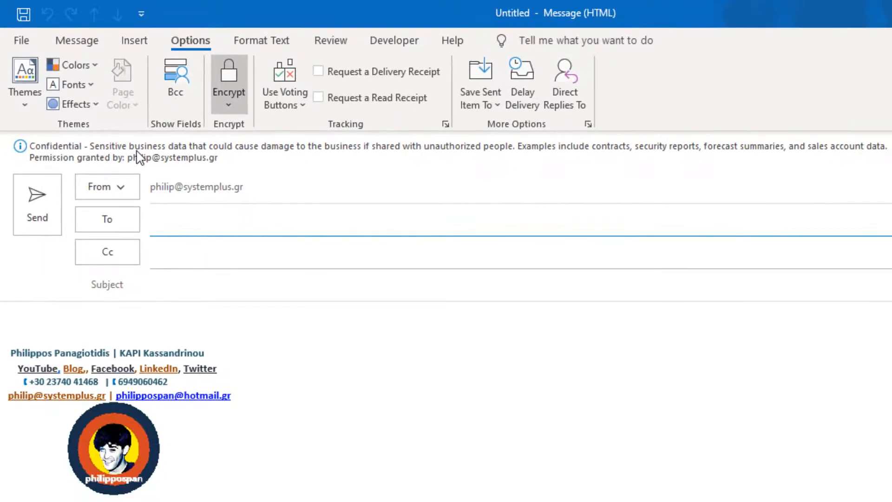
mouse_move(308, 157)
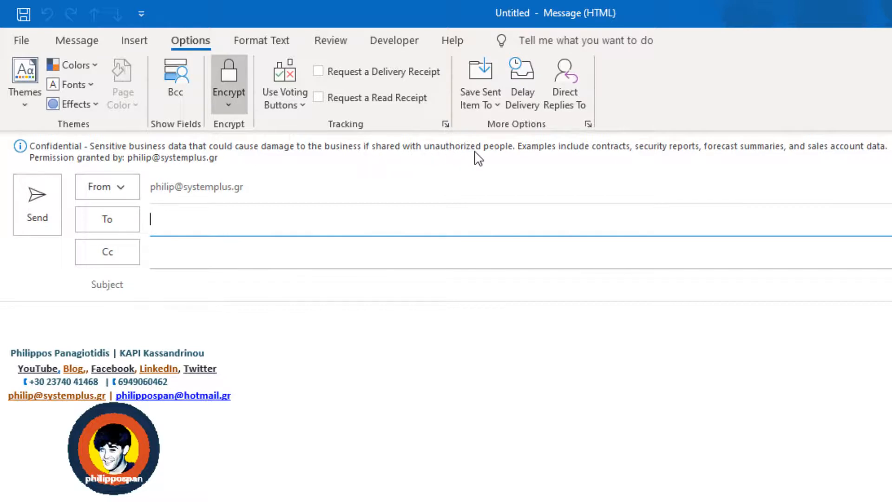
mouse_move(517, 161)
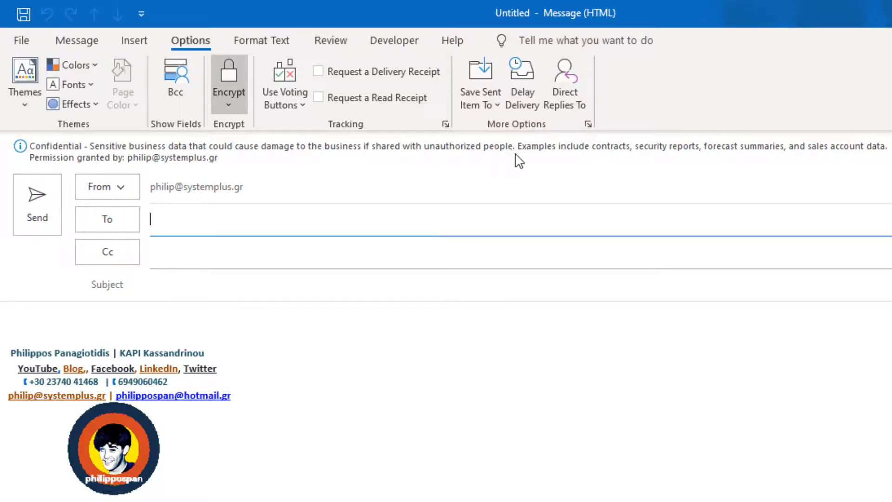
mouse_move(650, 155)
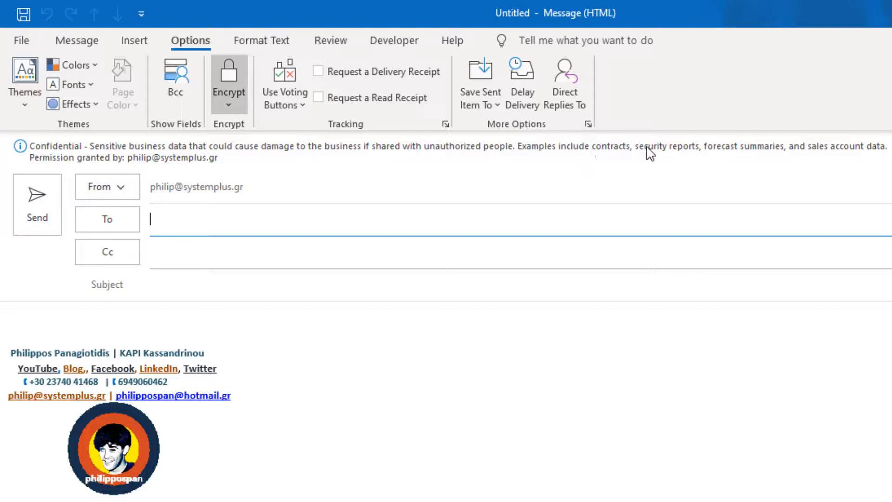
mouse_move(780, 161)
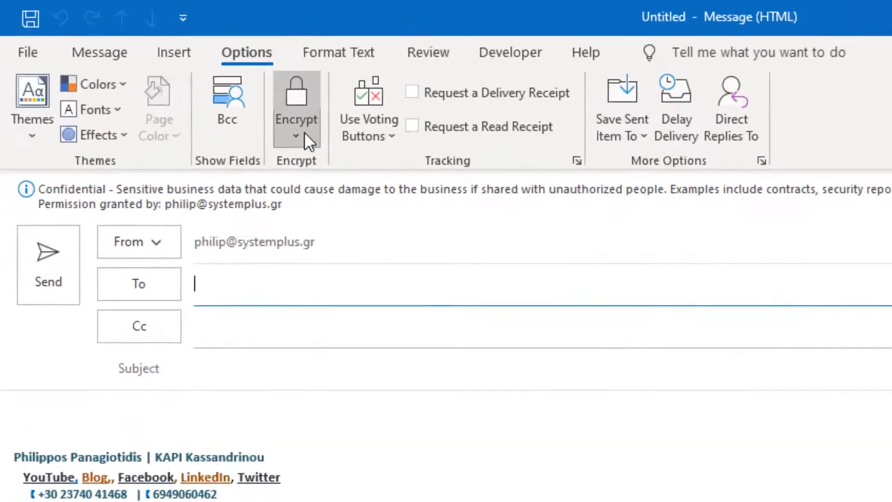
- Apply Privacy permission briefly, then set the draft back to Encrypt-Only
left_click(295, 135)
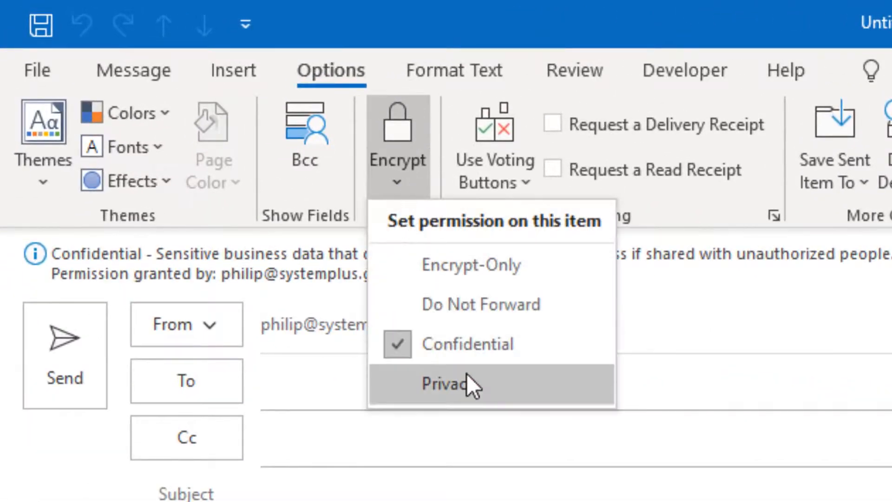
left_click(448, 382)
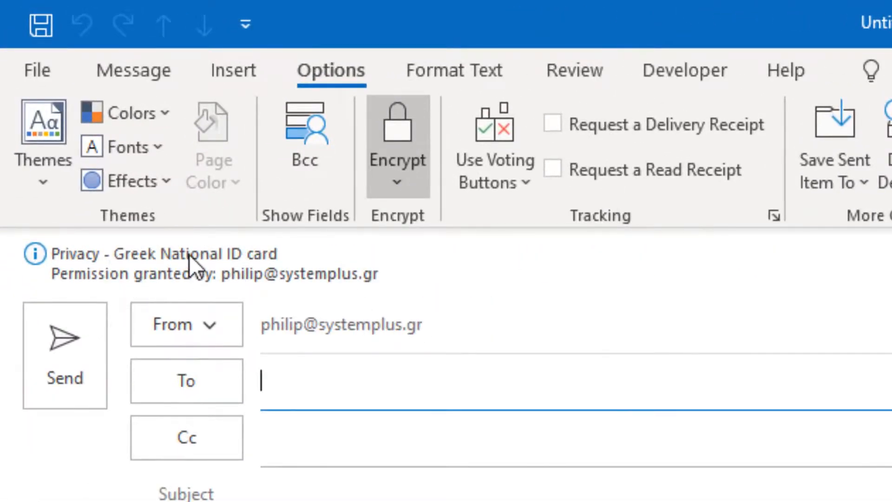
mouse_move(300, 273)
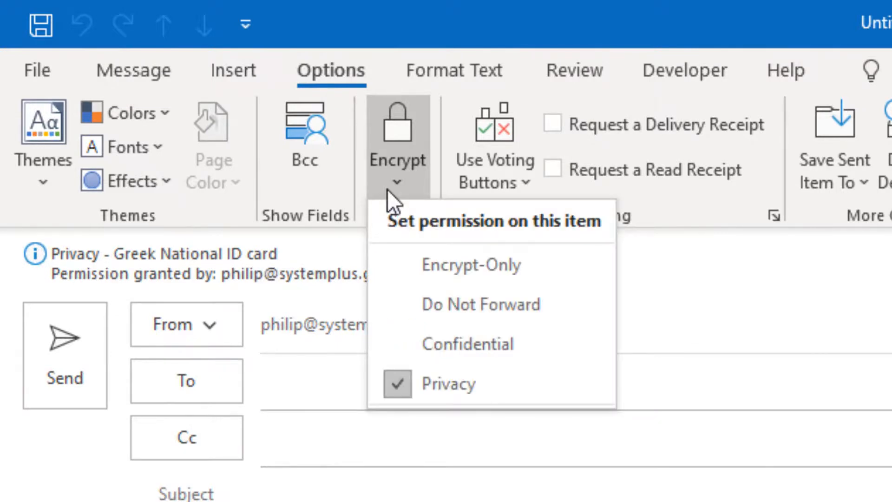
mouse_move(421, 202)
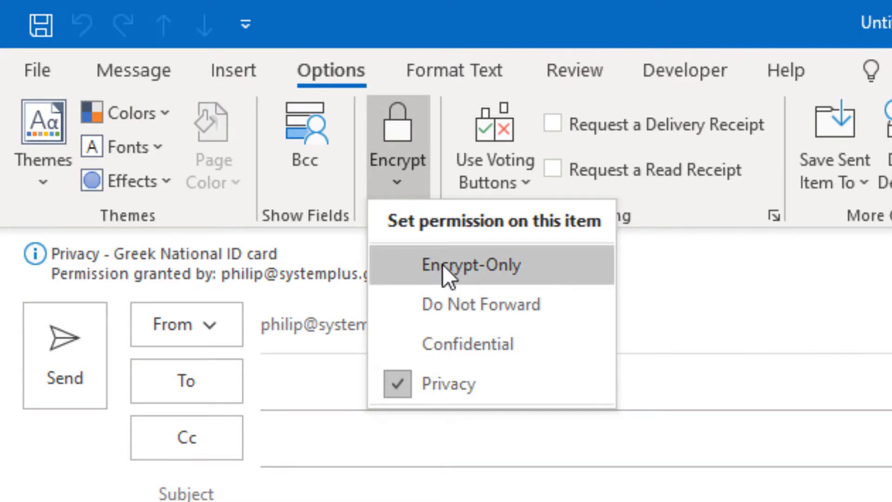
left_click(471, 263)
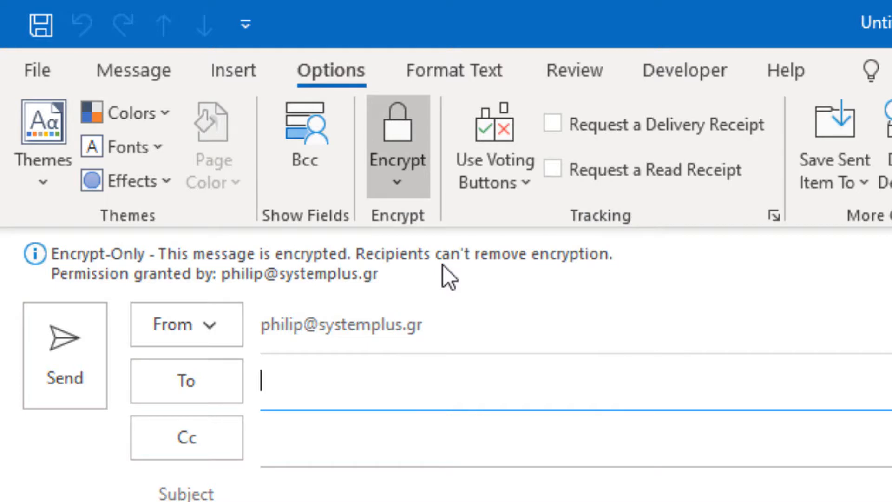